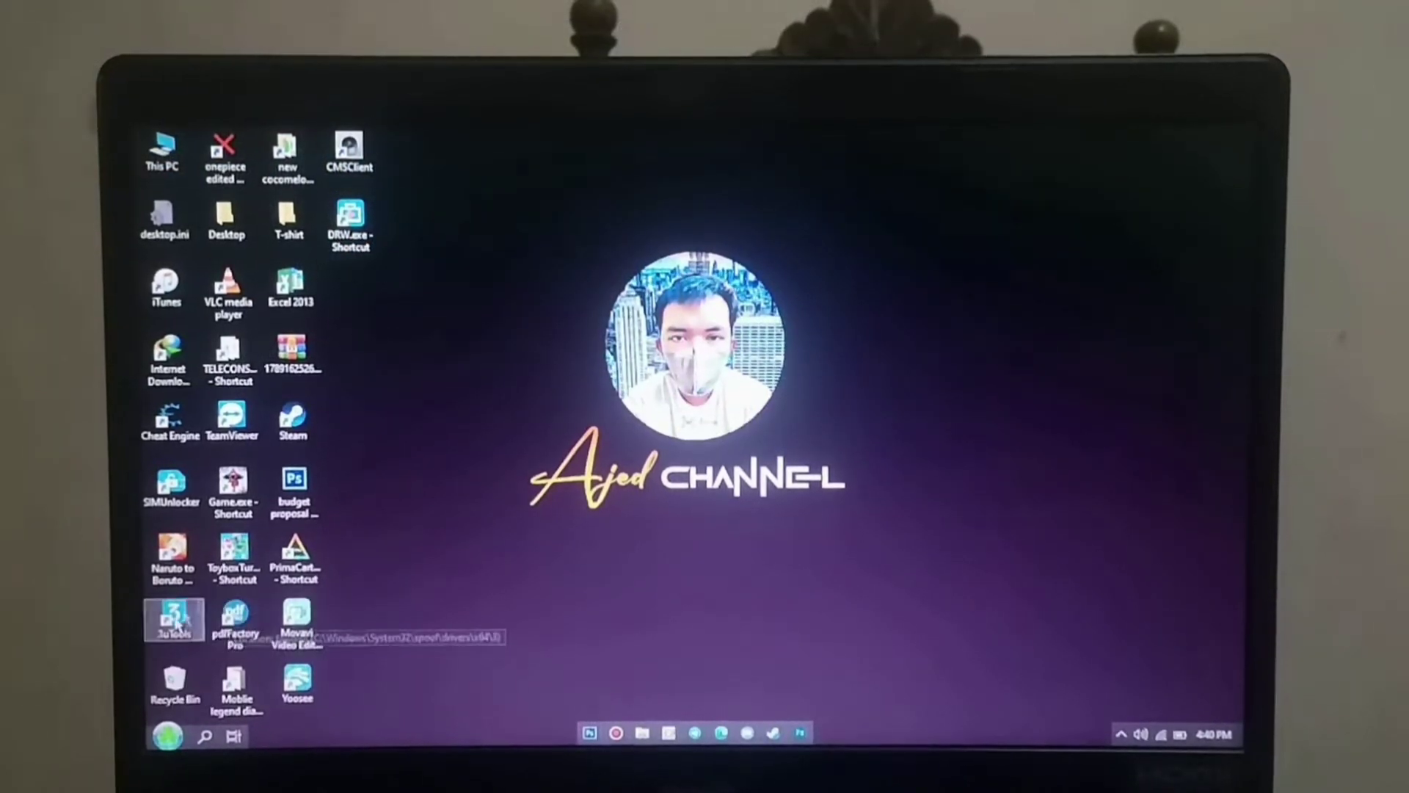
Step: Launch 3uTools from its desktop icon to reach Easy Flash with iOS 9.3.5
double_click(172, 619)
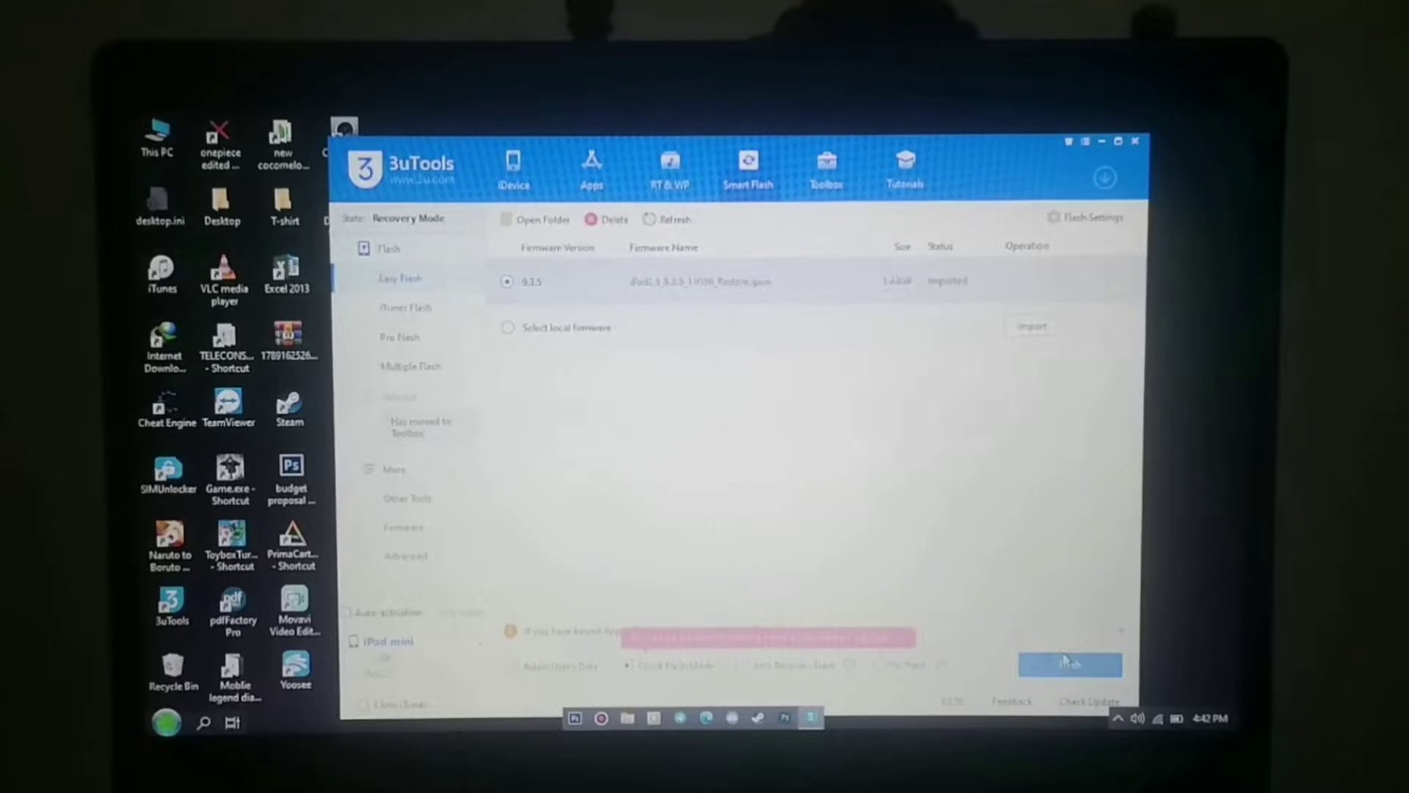
Step: Start the Easy Flash of iOS 9.3.5 and confirm in the reminder dialog
click(1069, 663)
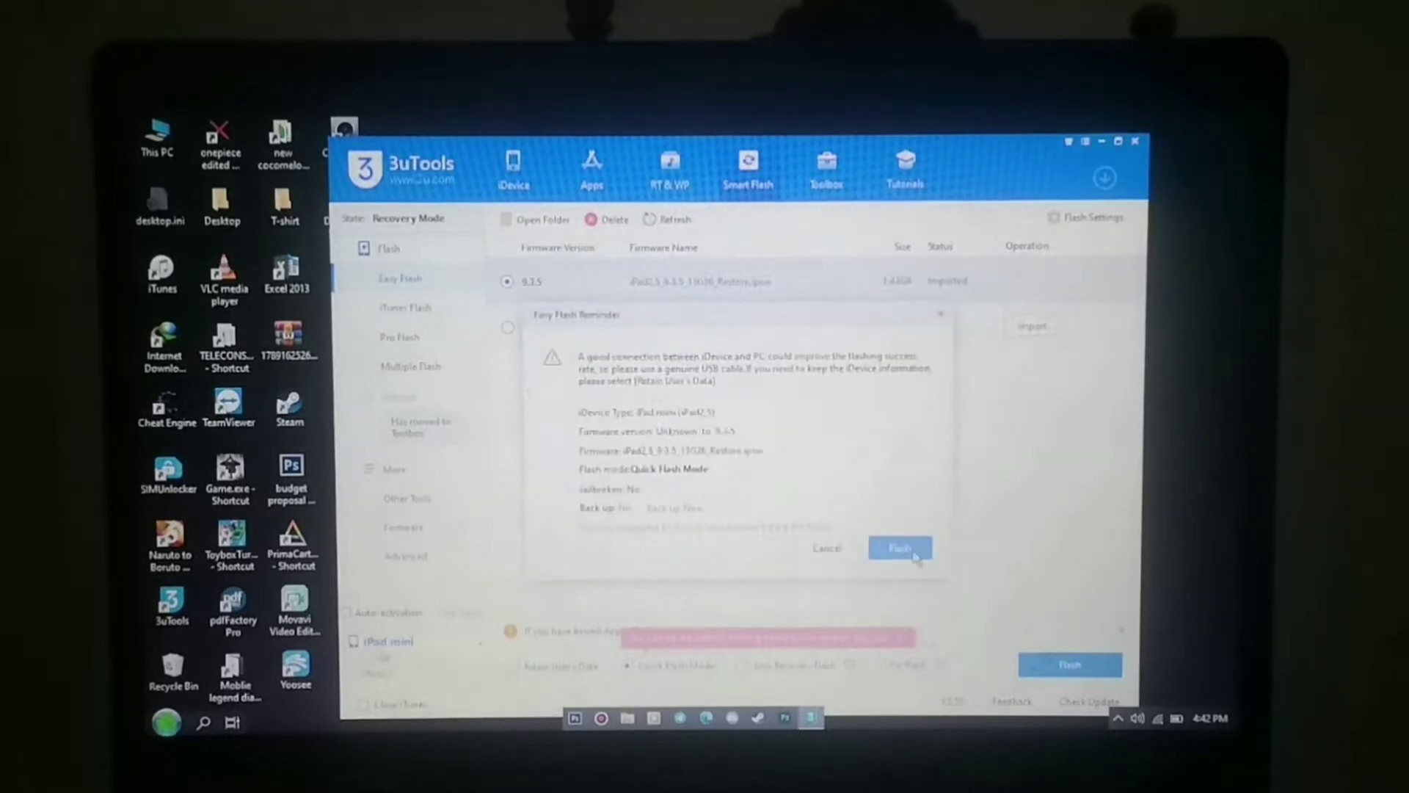
click(901, 548)
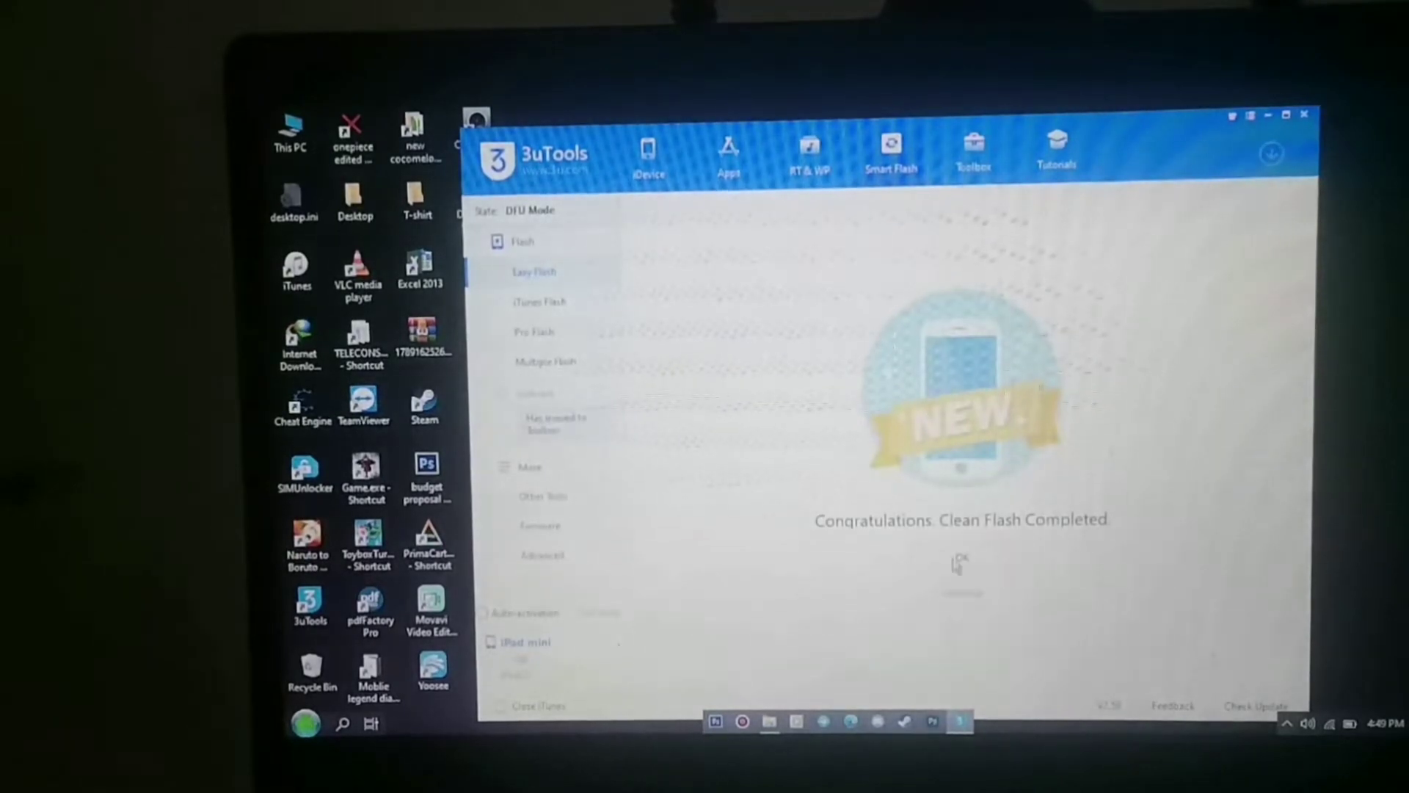
Step: Acknowledge the Clean Flash Completed screen in 3uTools
click(958, 566)
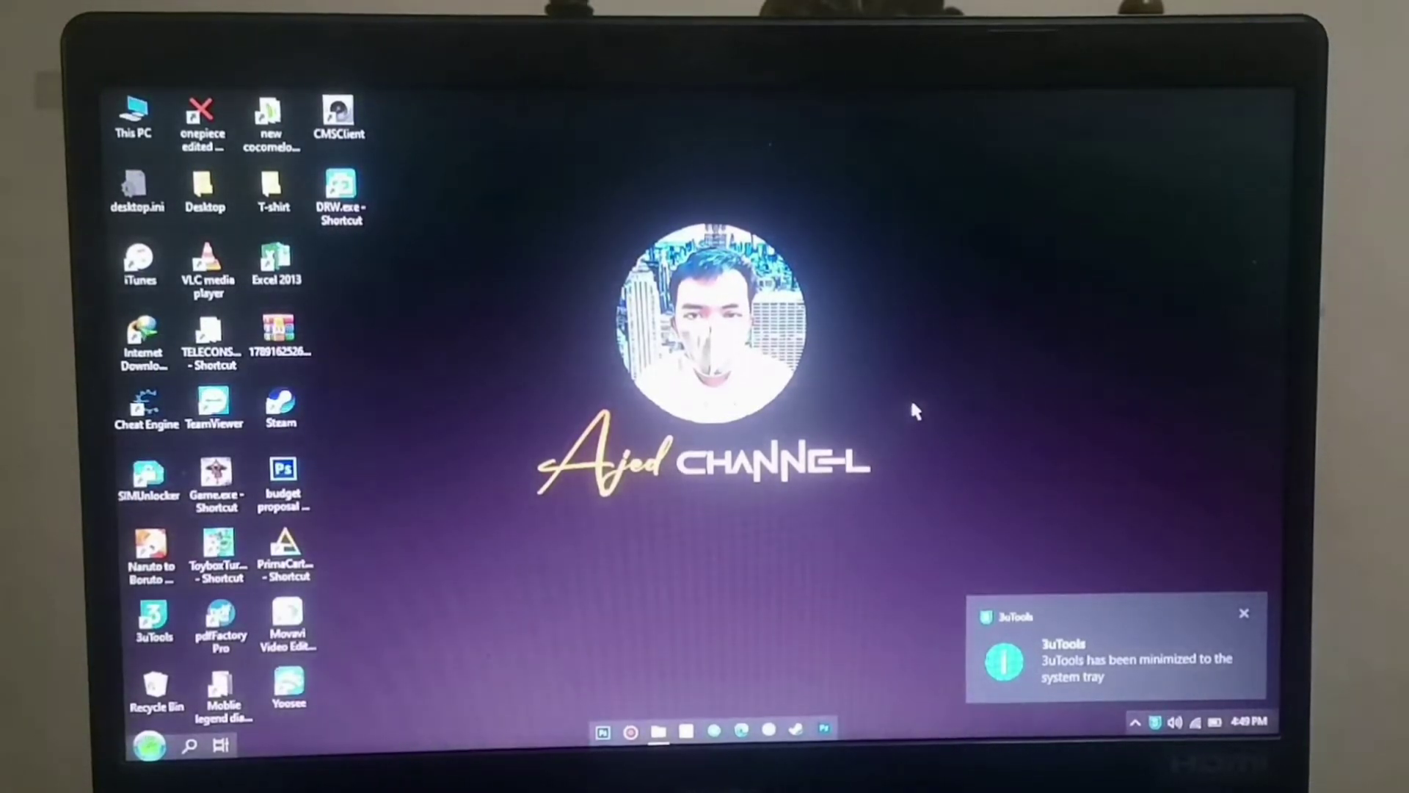
Step: Dismiss the 3uTools tray notification and restart Windows from the Start menu
click(1244, 613)
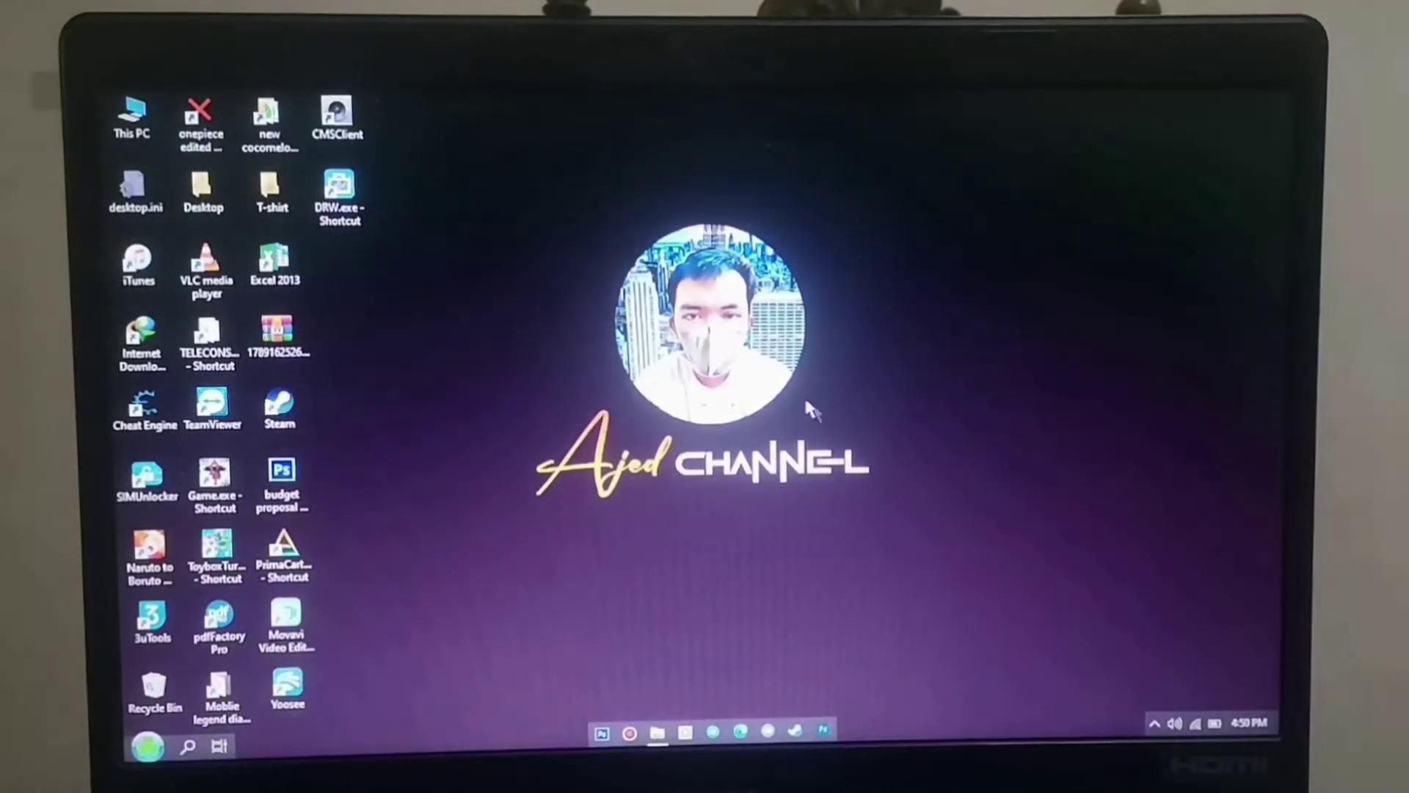
click(153, 746)
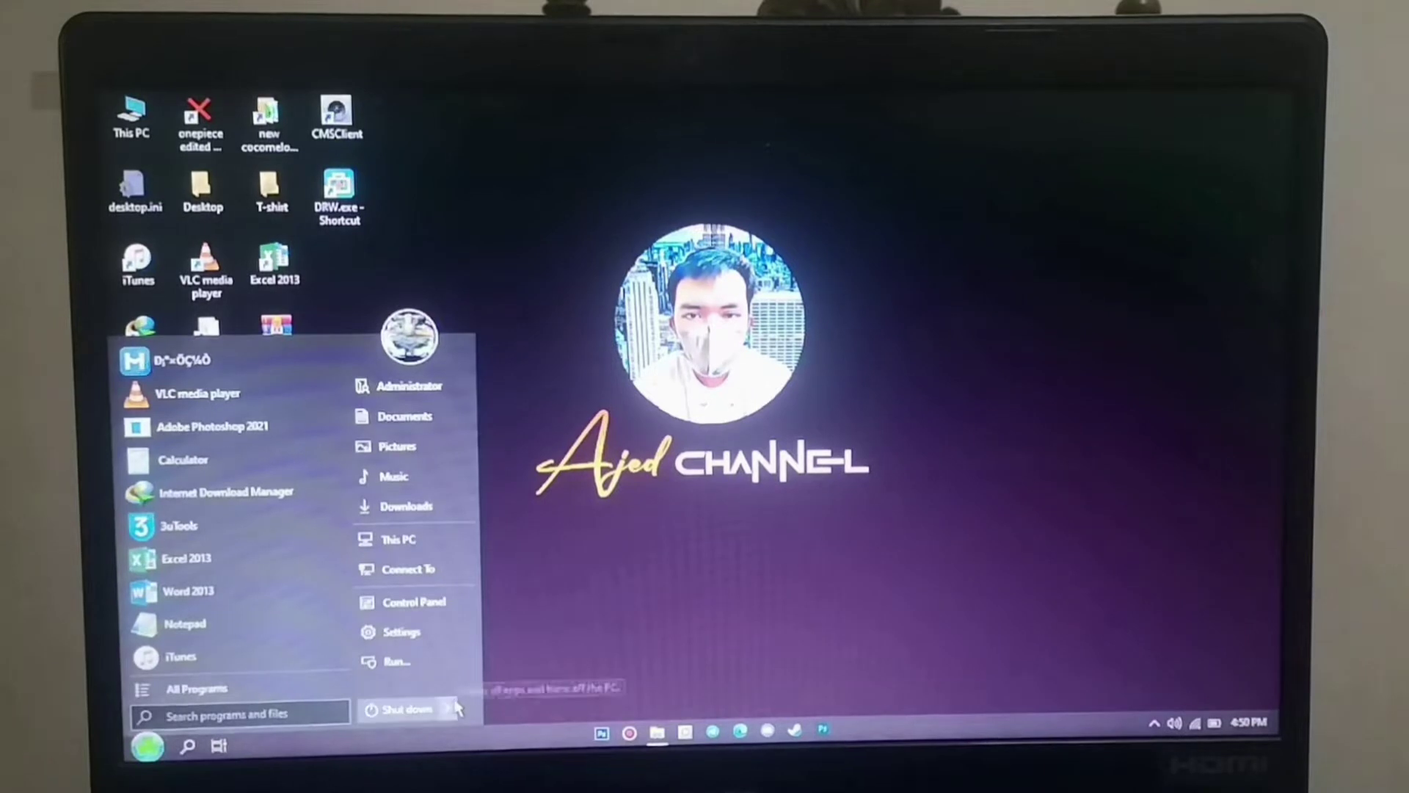
click(447, 707)
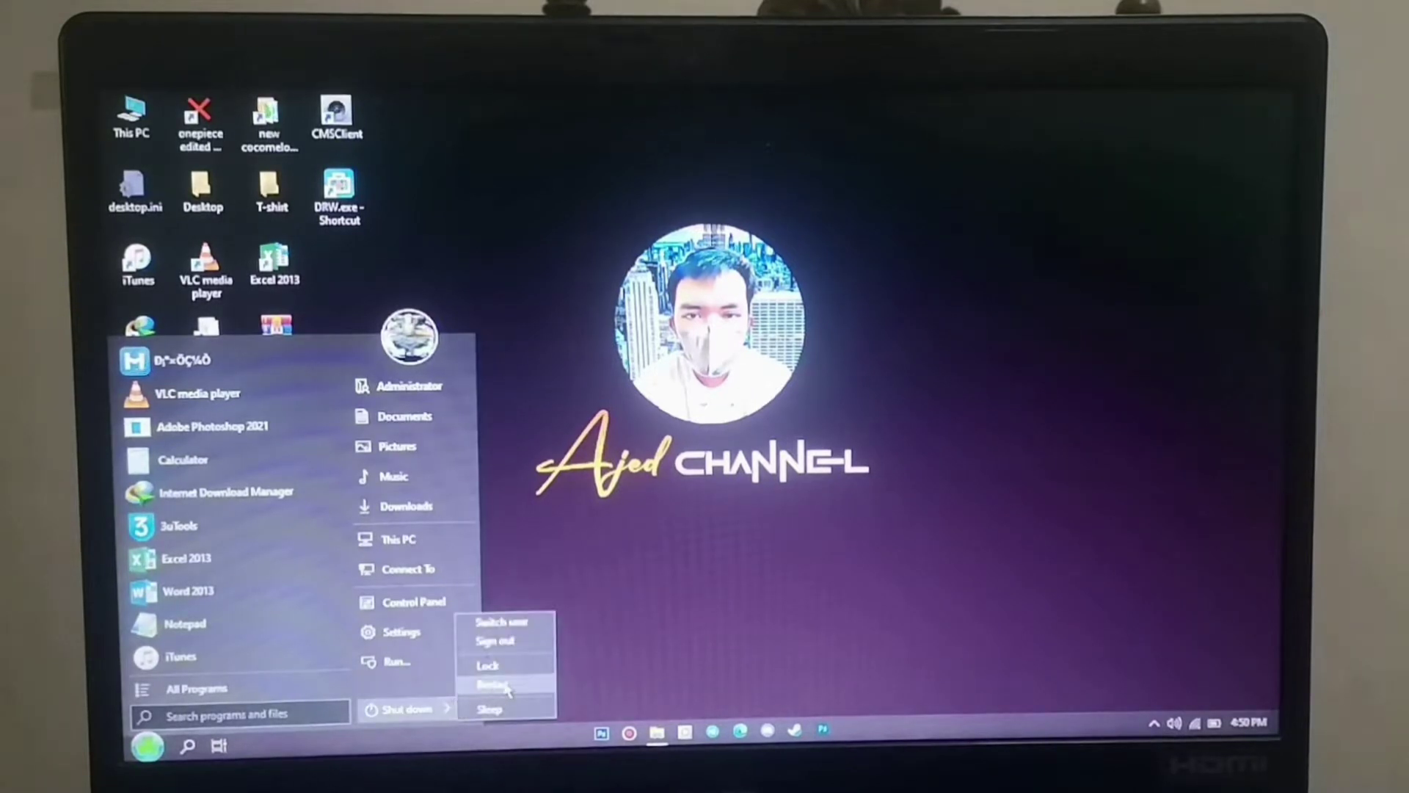
click(492, 684)
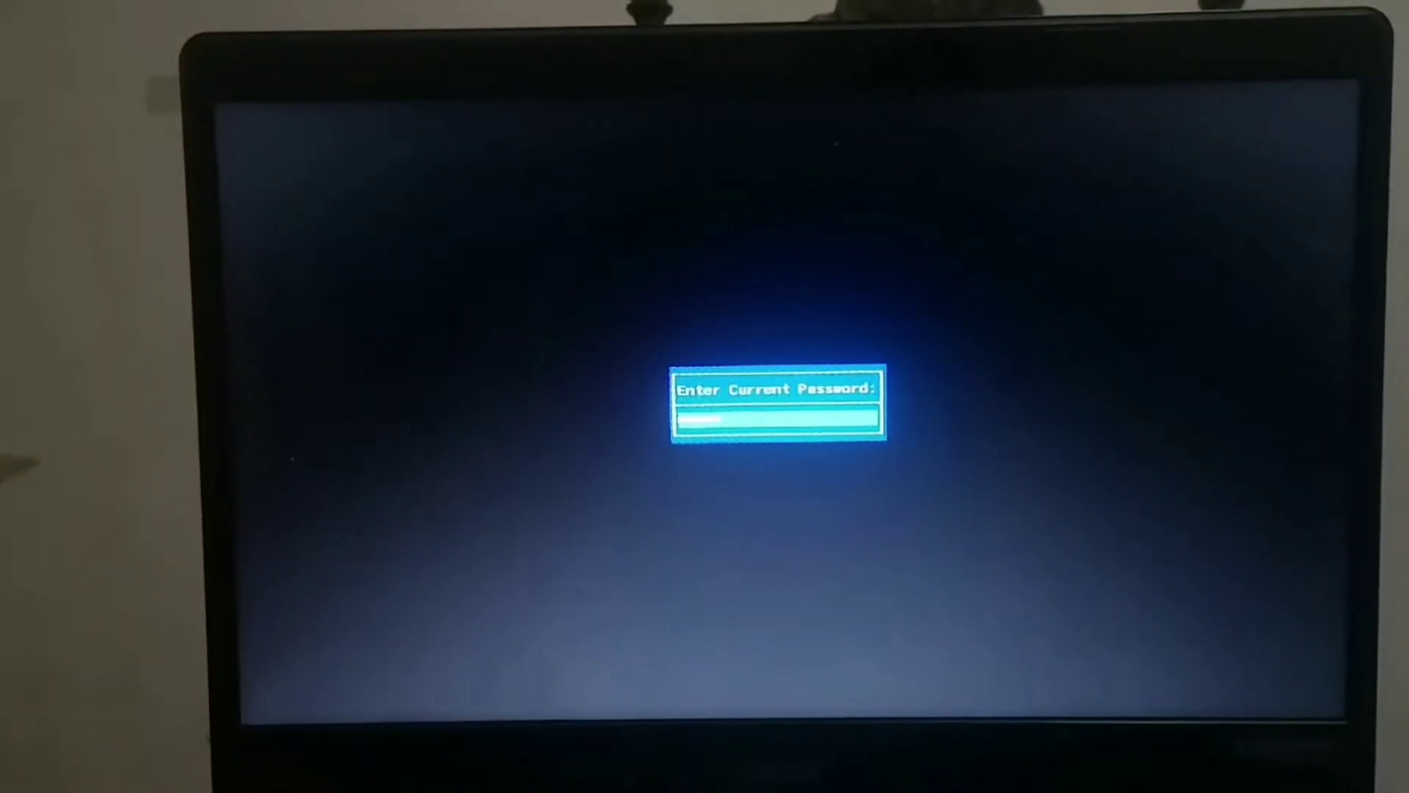
Step: Submit the startup BIOS password to boot into macOS
key(Enter)
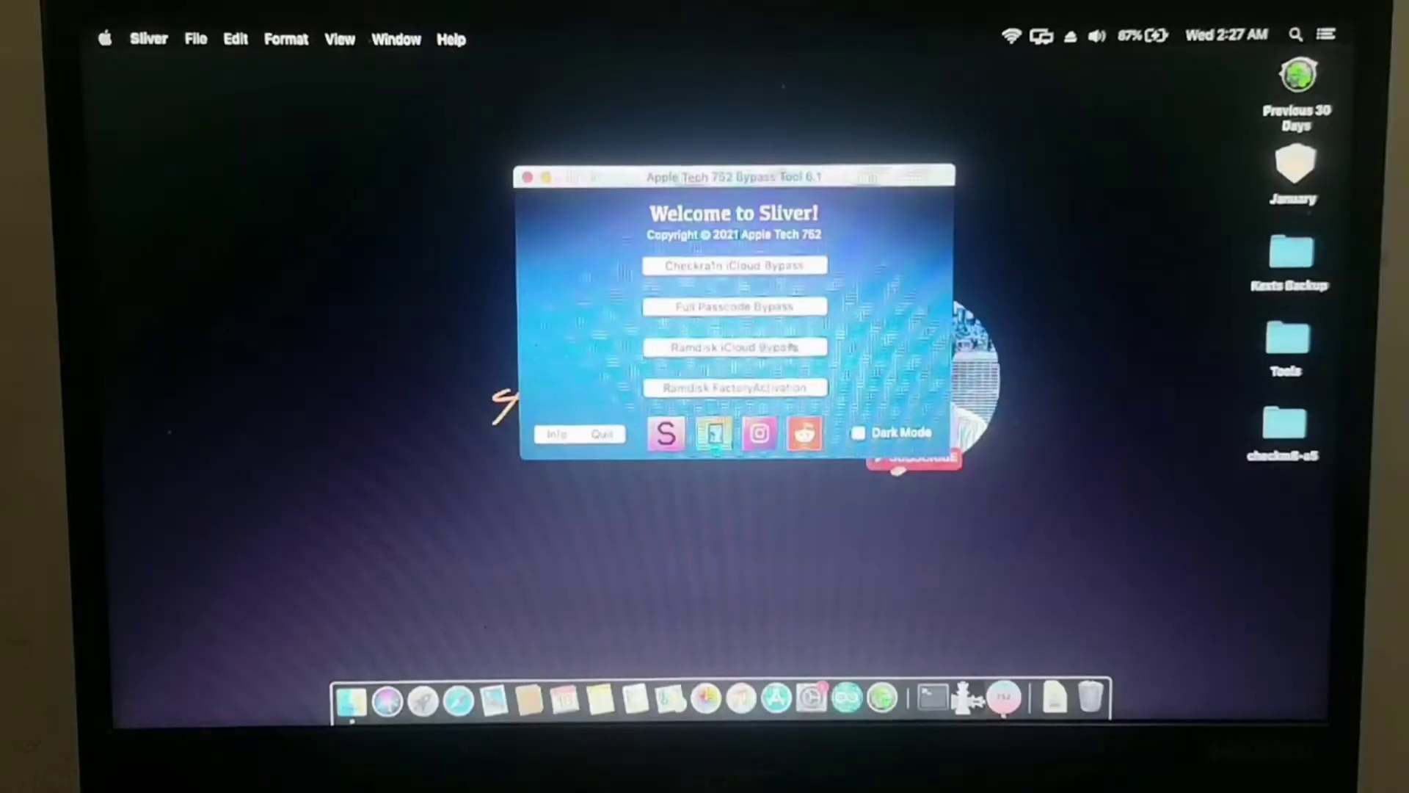
Step: Choose Ramdisk iCloud Bypass, then Bypass A5 iDevices, and read the iPad's CPID
click(735, 347)
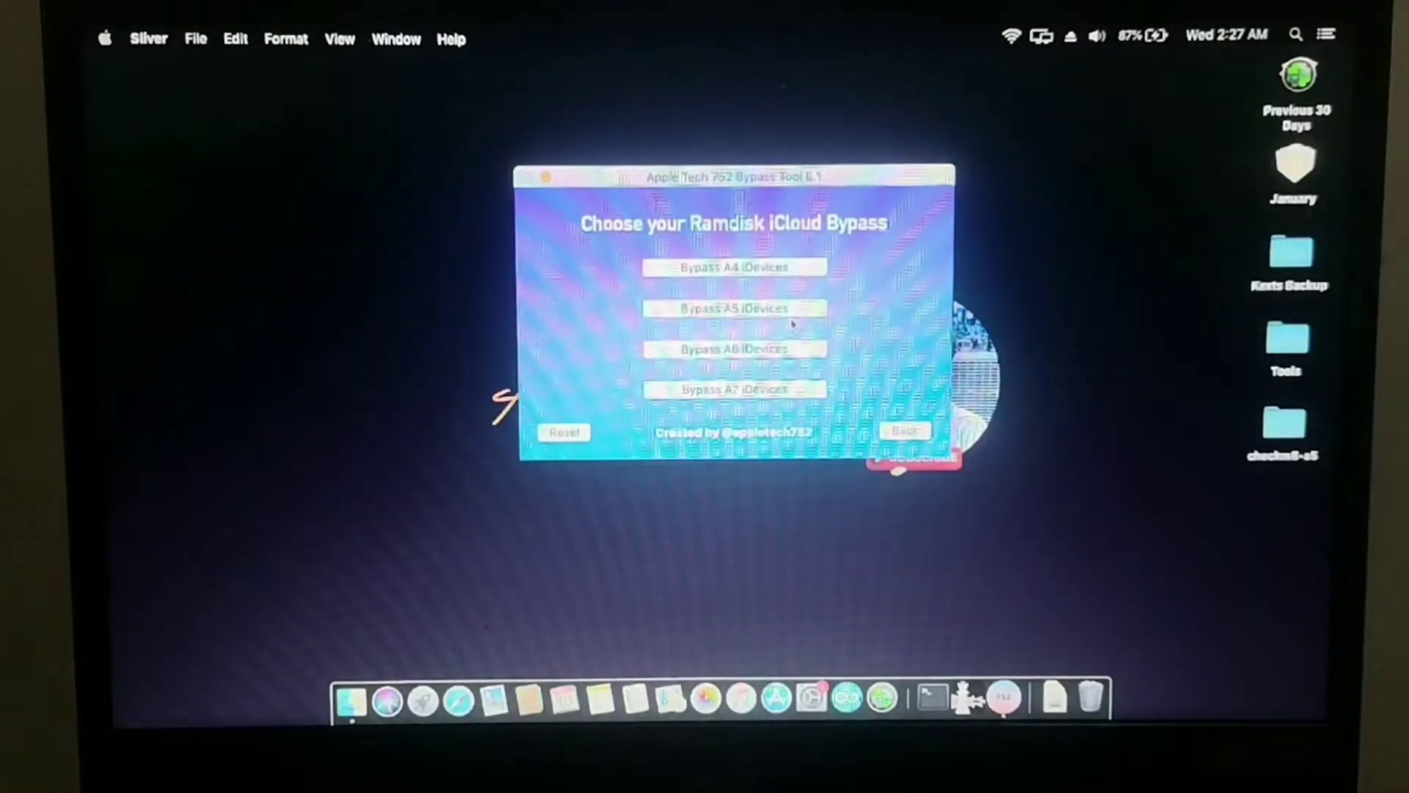
click(733, 309)
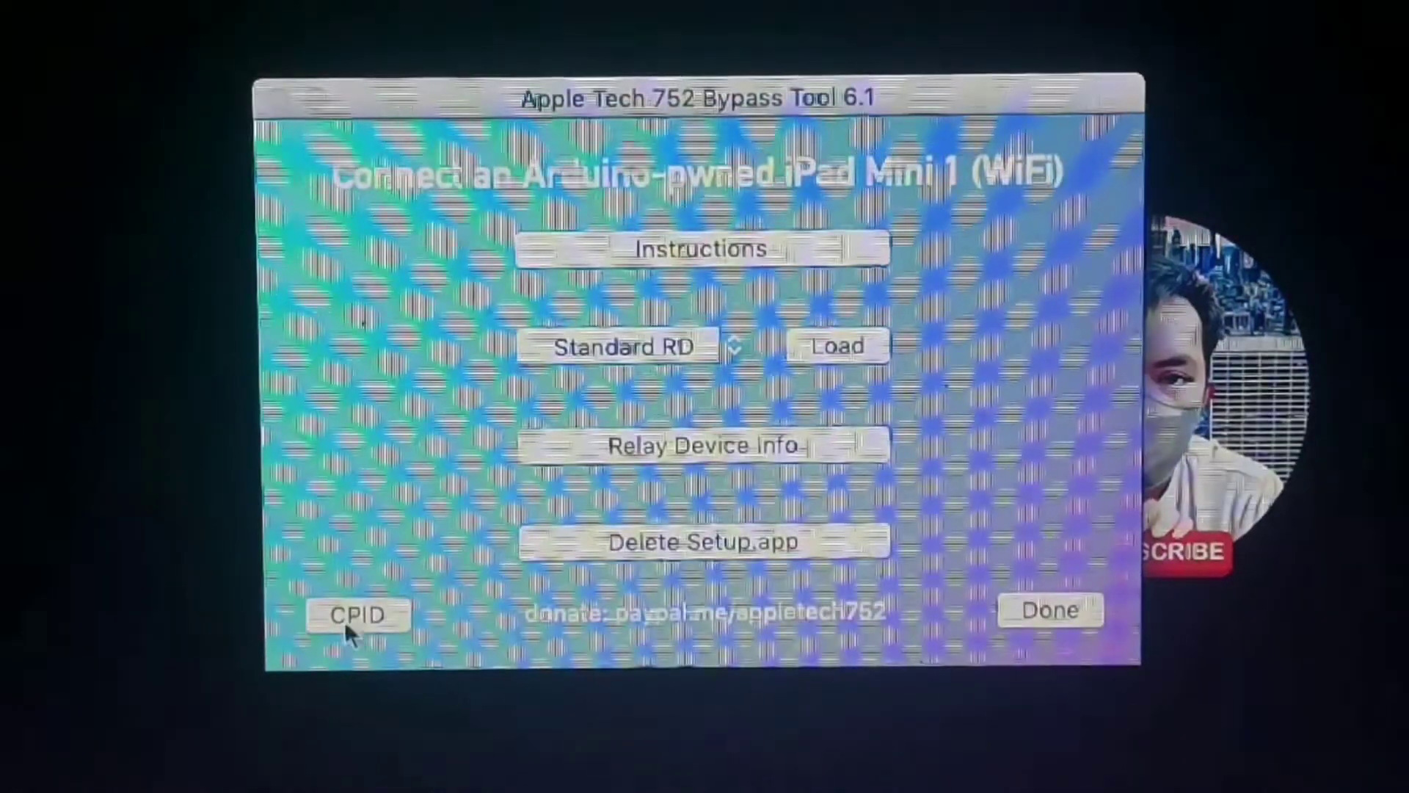
click(356, 615)
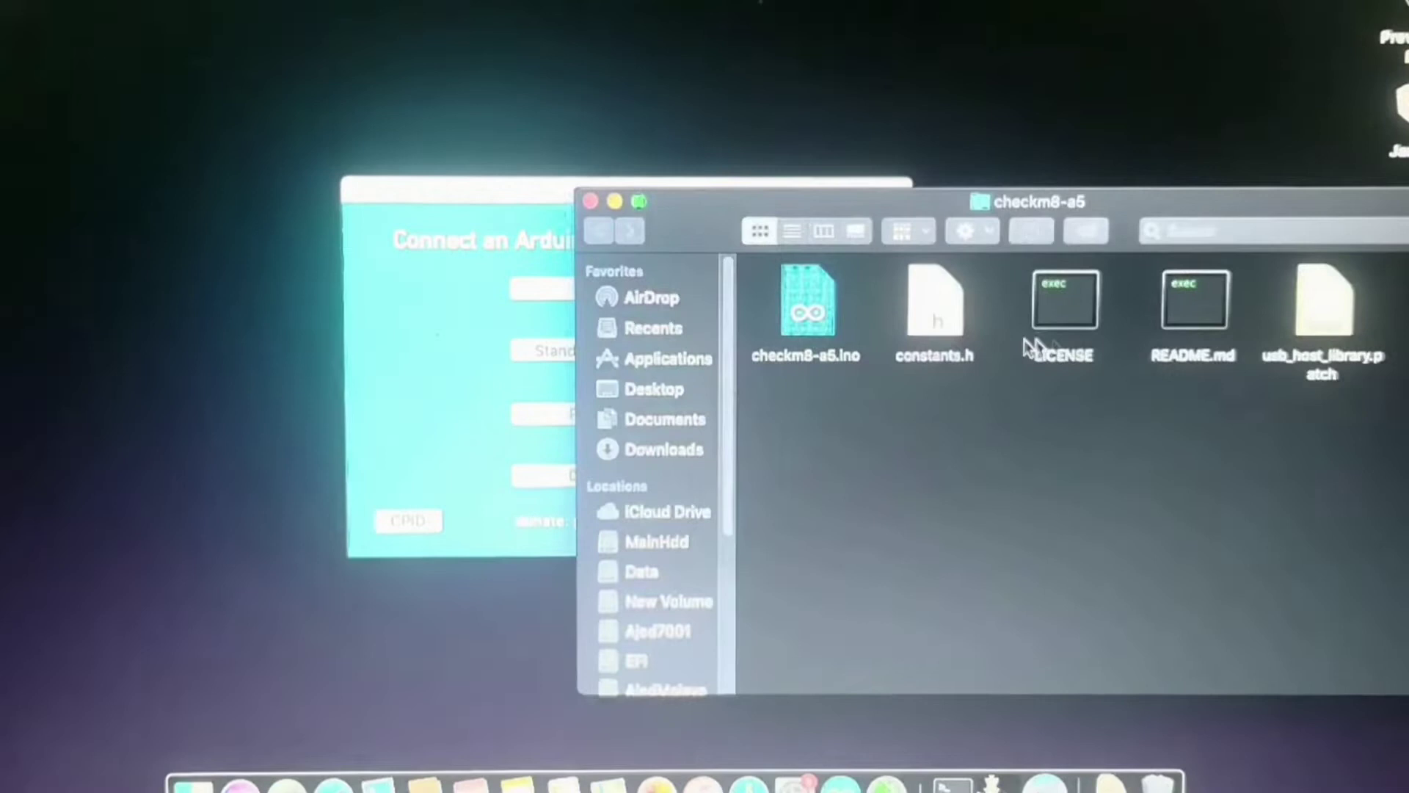
Step: Open checkm8-a5.ino from the checkm8-a5 folder in Arduino IDE
click(805, 306)
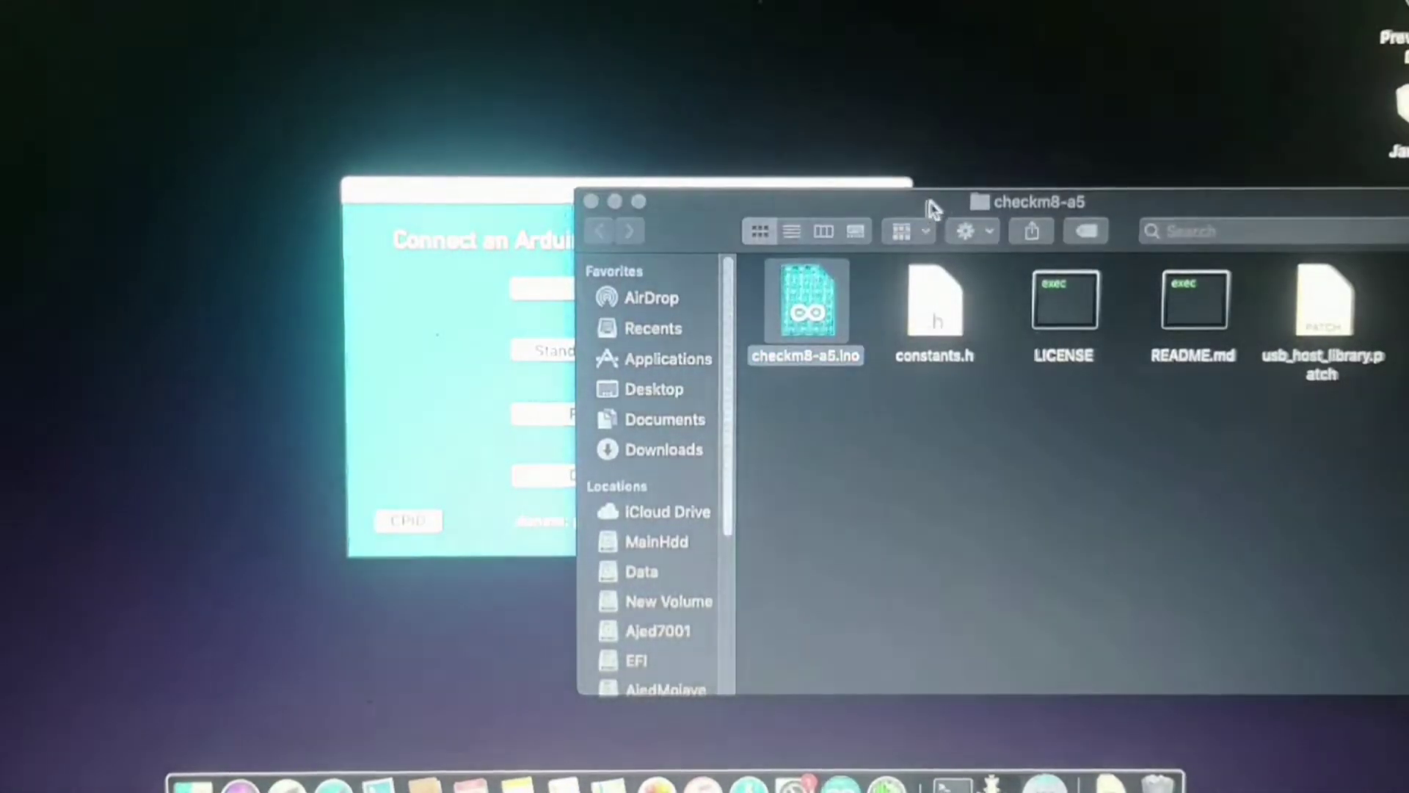
double_click(805, 301)
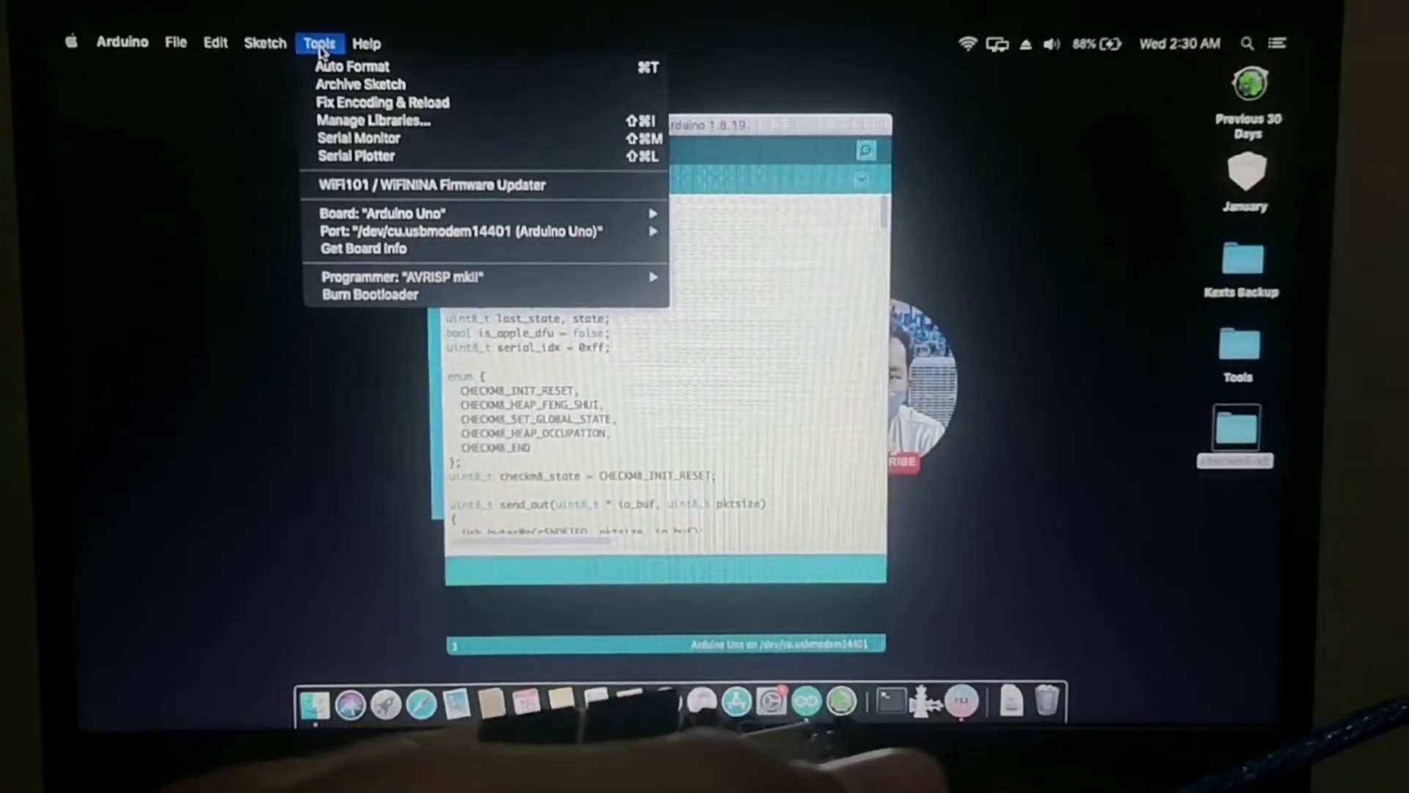
Step: Set Tools > Port to /dev/cu.usbmodem14401 (Arduino Uno)
click(416, 213)
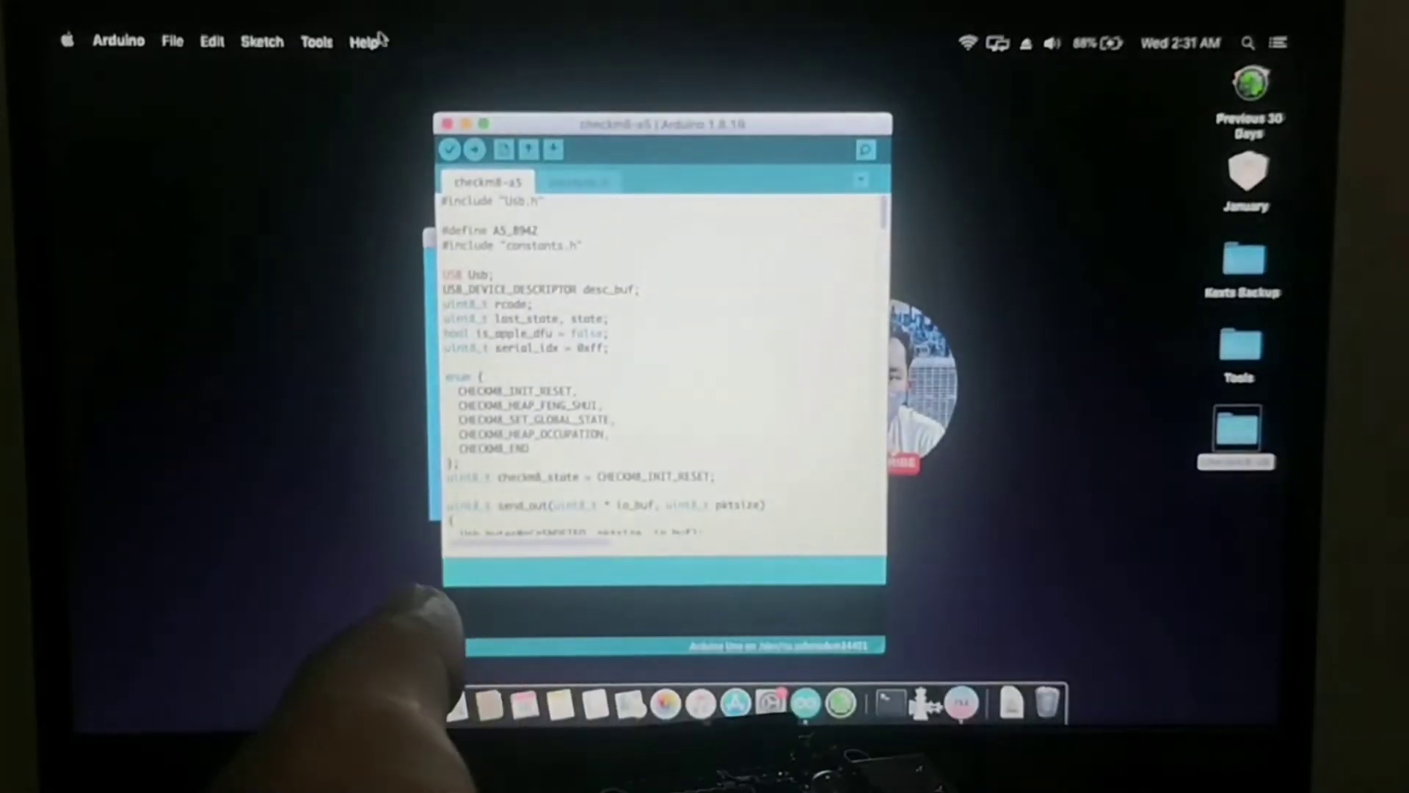
click(316, 41)
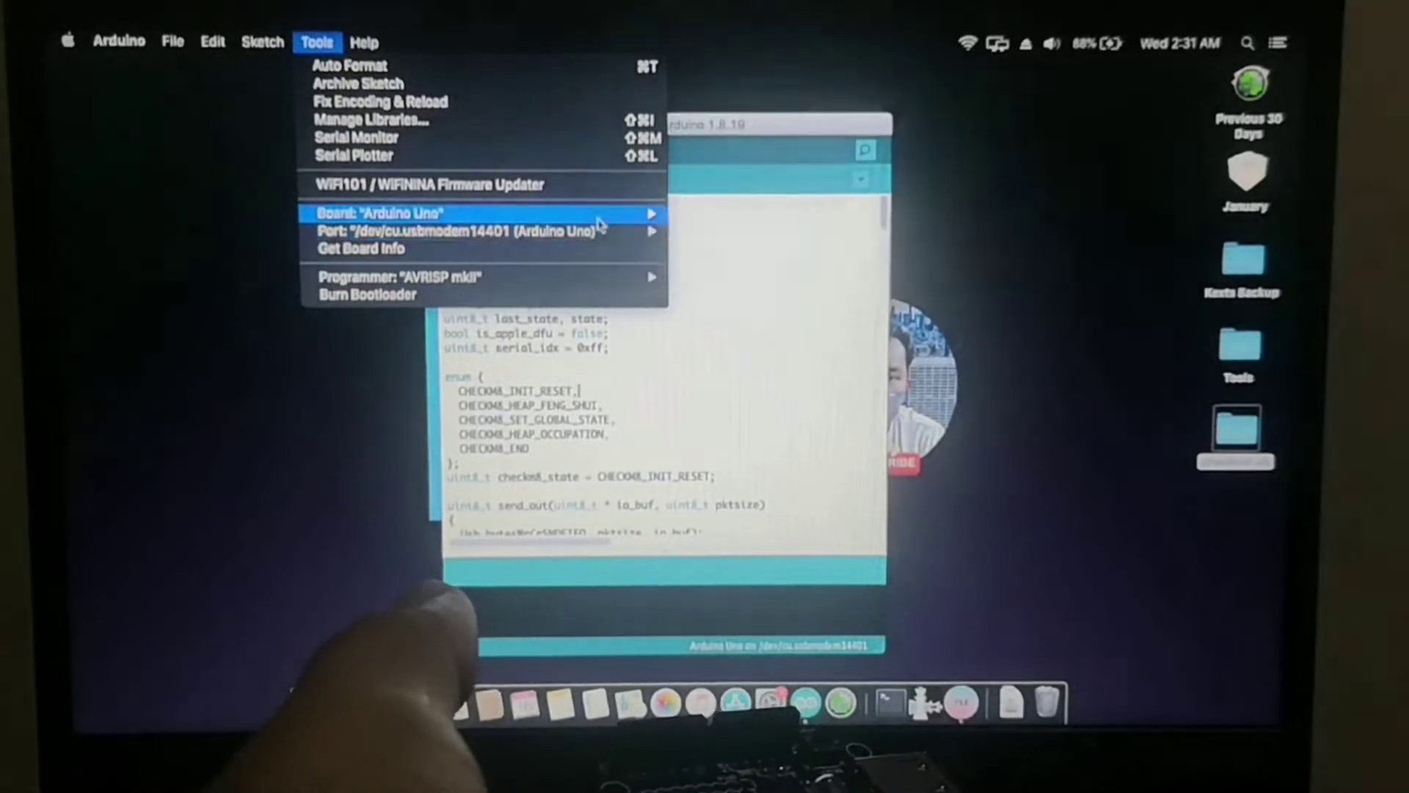
mouse_move(360, 249)
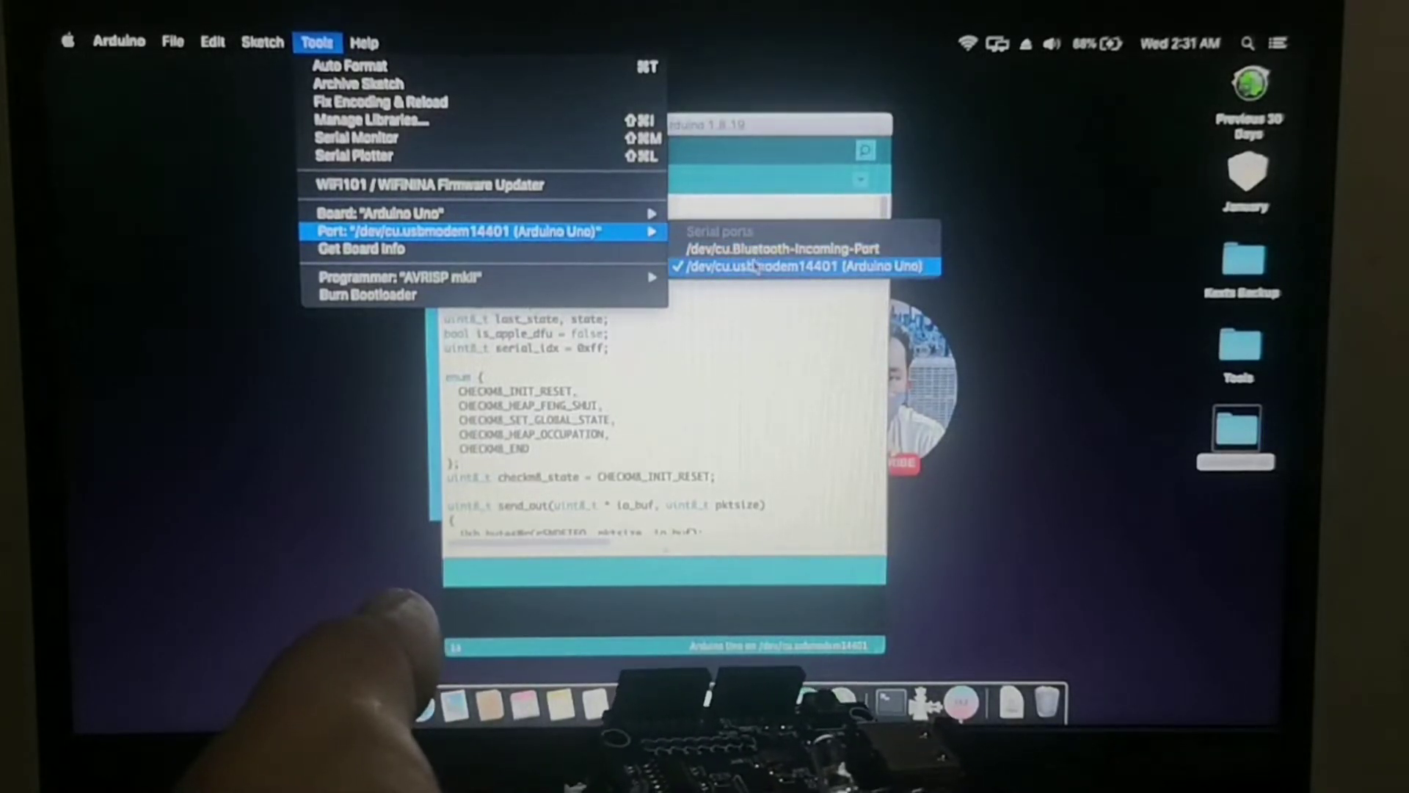
click(809, 266)
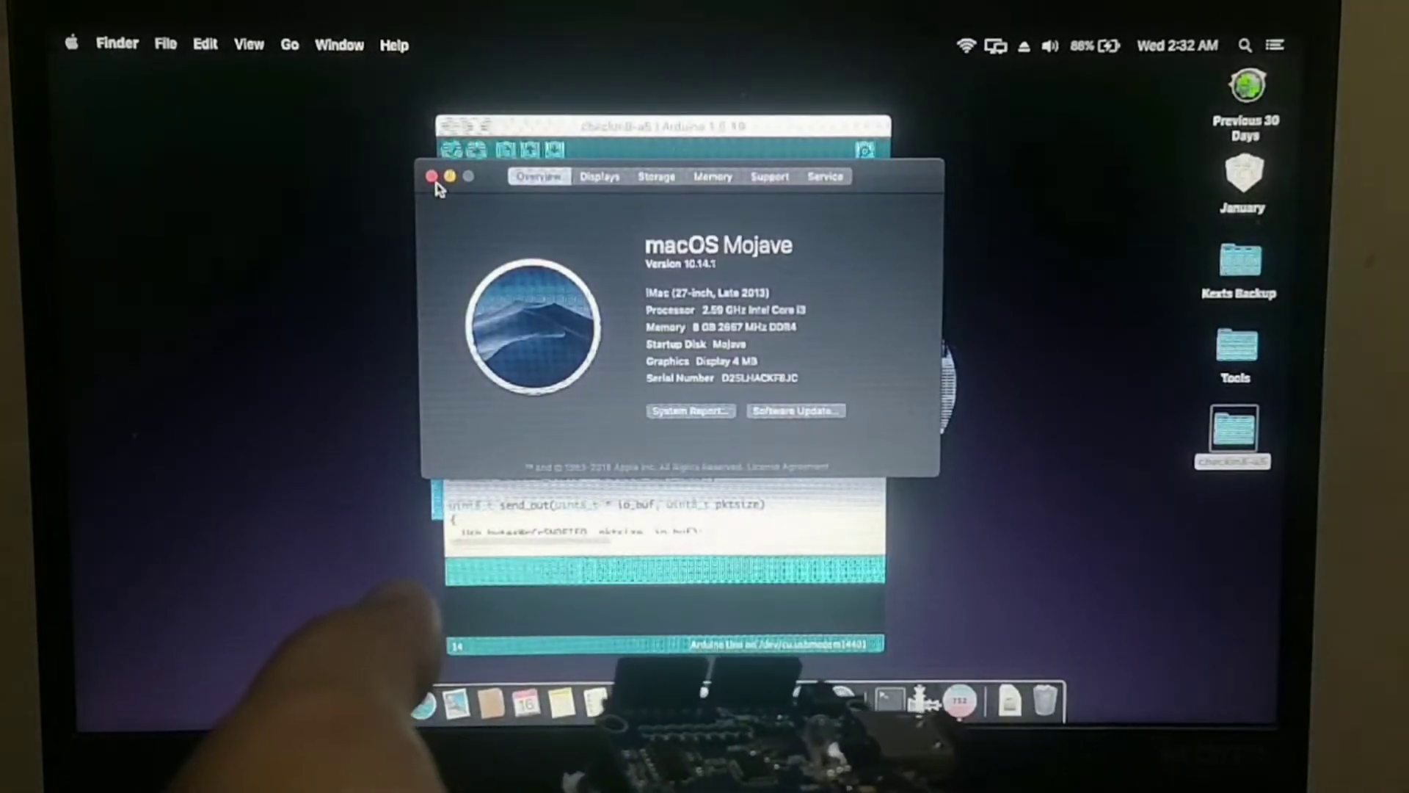
Step: Close About This Mac and check the programmer is AVRISP mkII in Tools
click(429, 176)
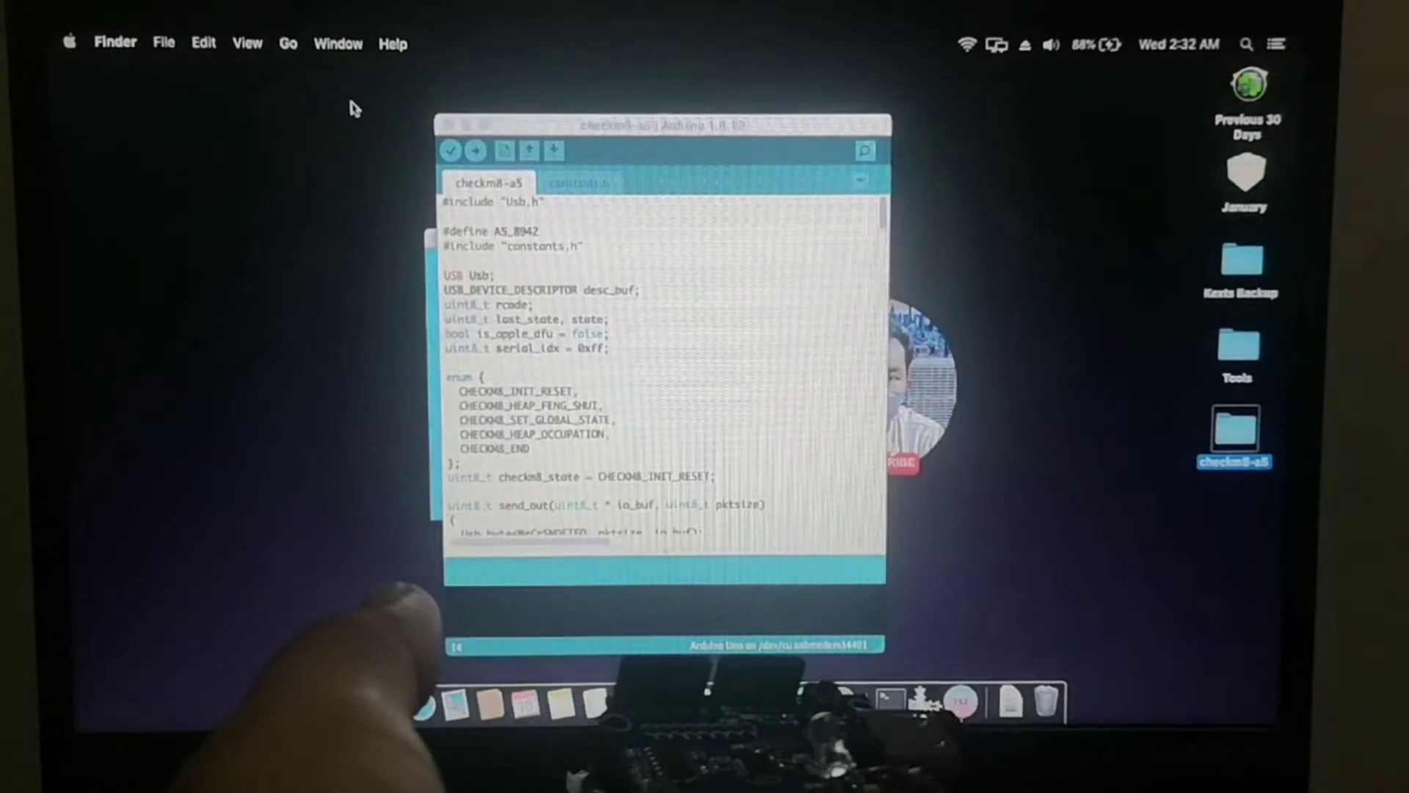
click(318, 42)
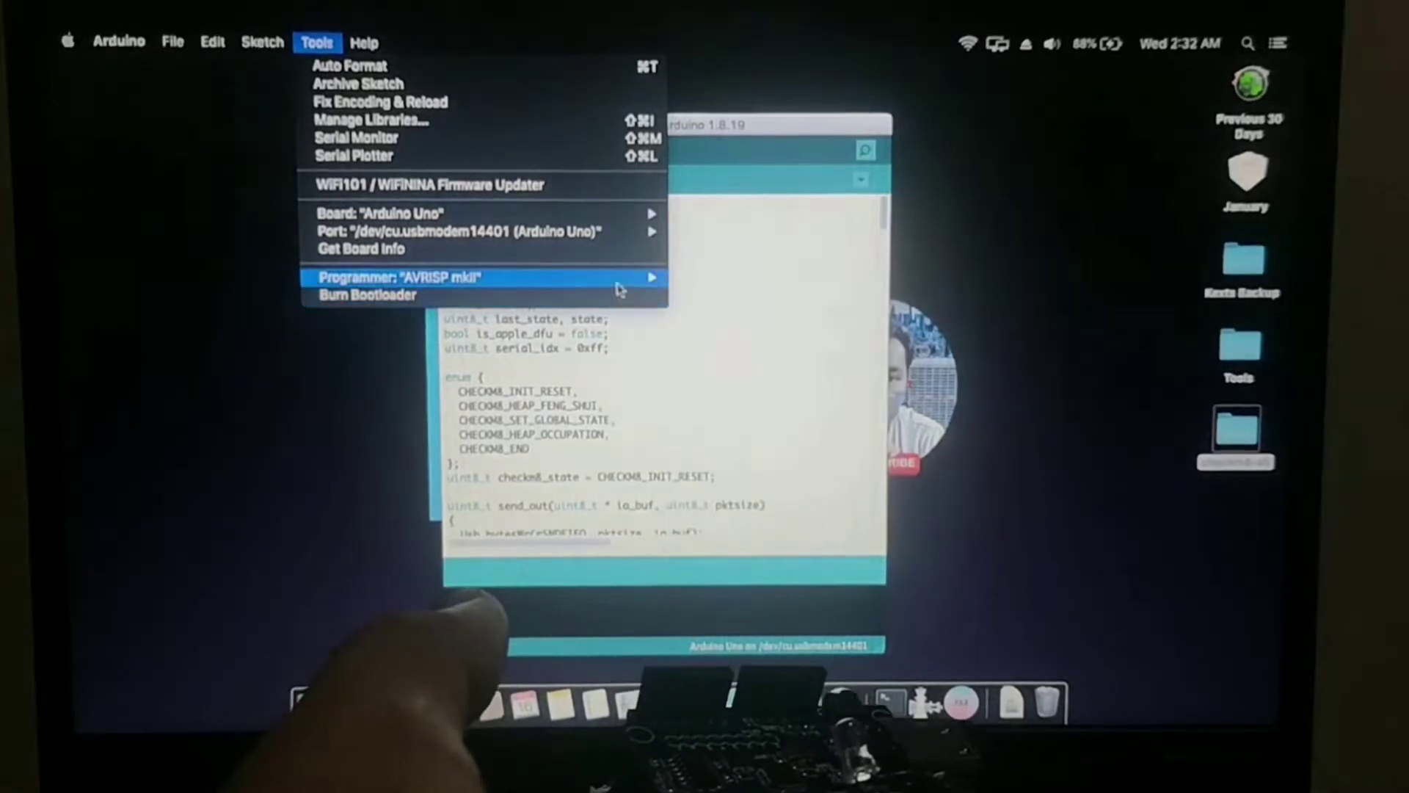
mouse_move(691, 379)
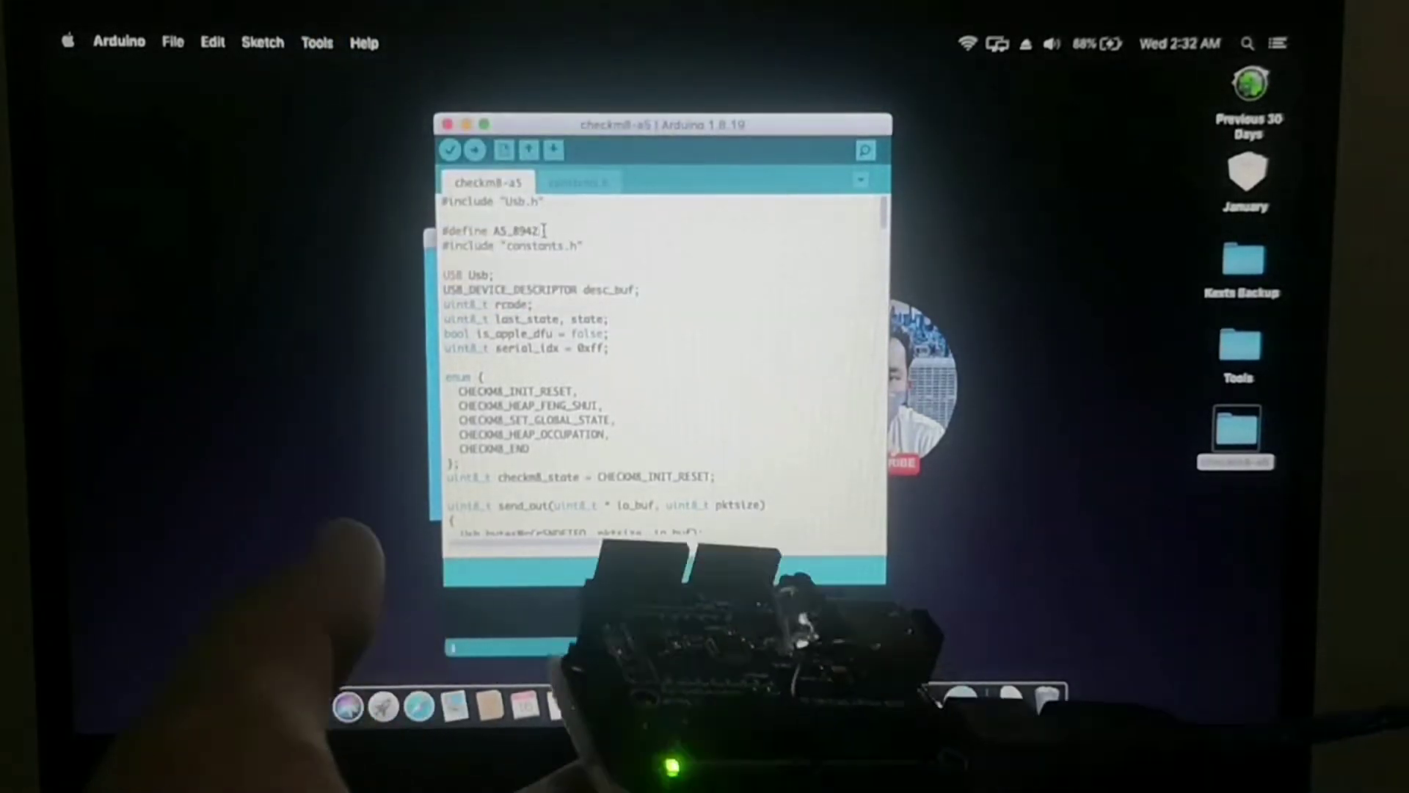
click(473, 151)
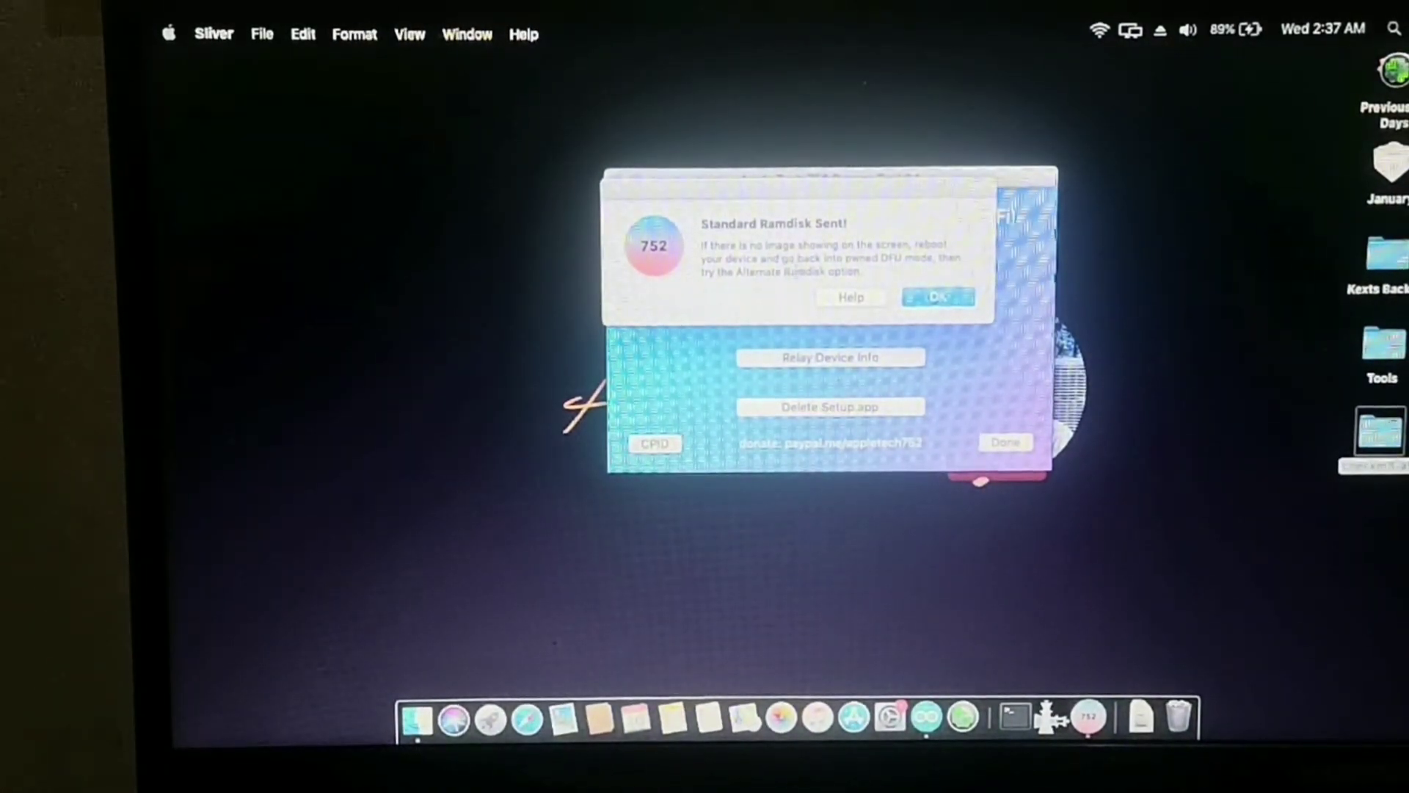
Step: Dismiss the Standard Ramdisk Sent alert in Sliver
click(937, 296)
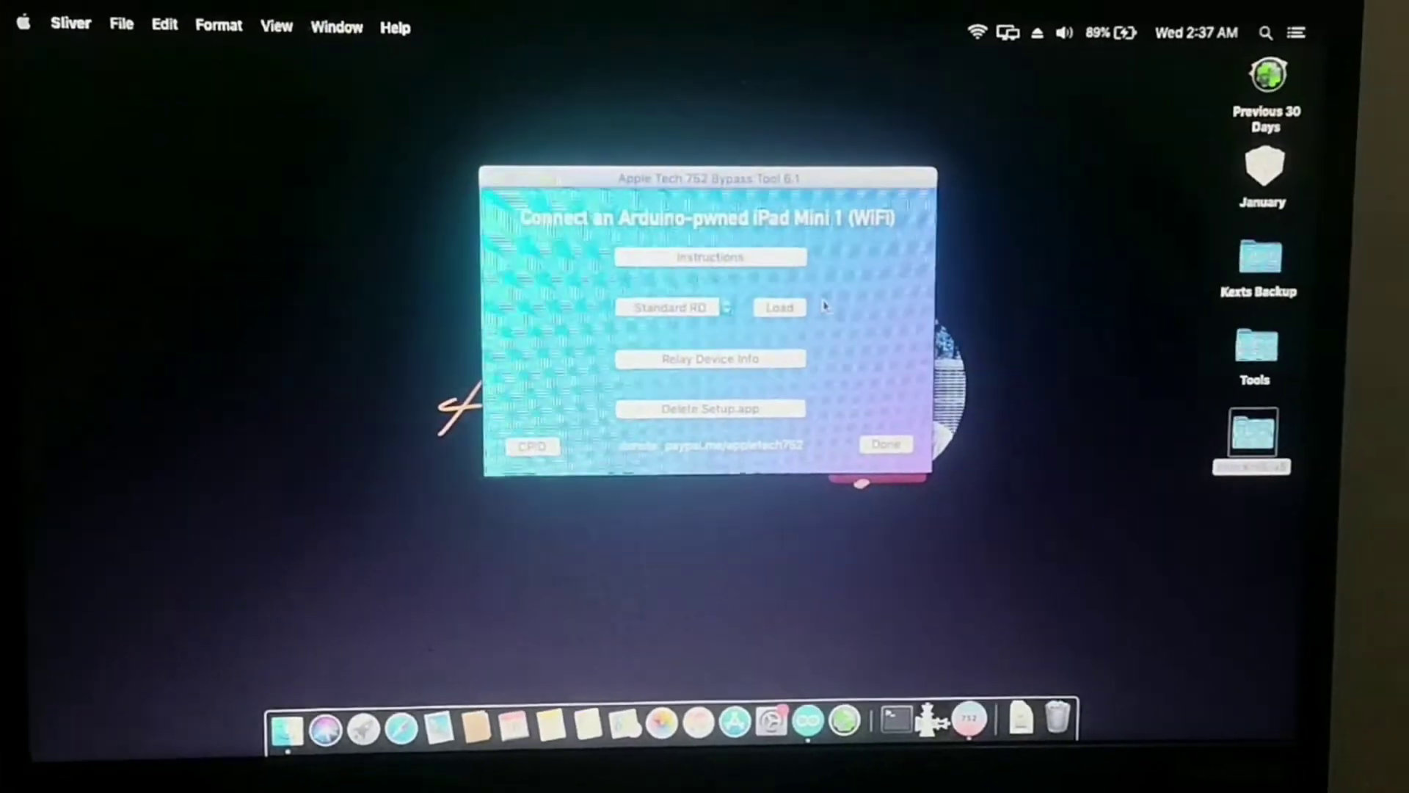